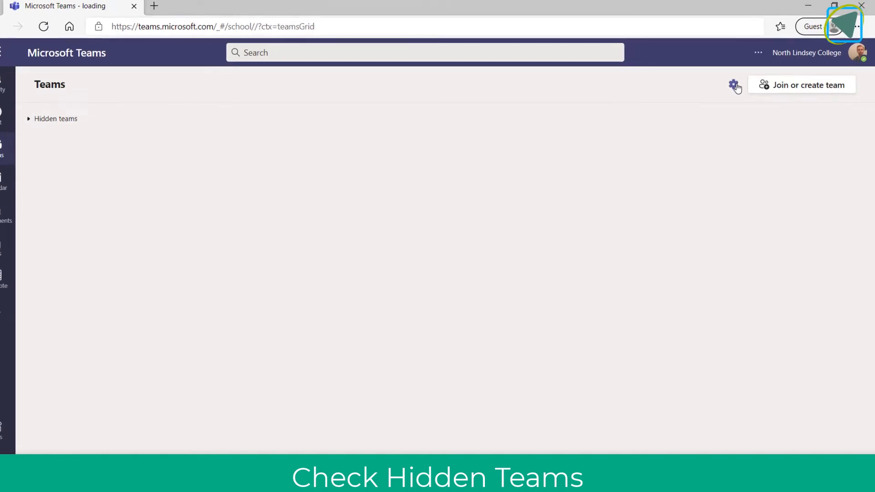
- Reveal the settings menu beside Join or create team, offering Manage teams
click(734, 84)
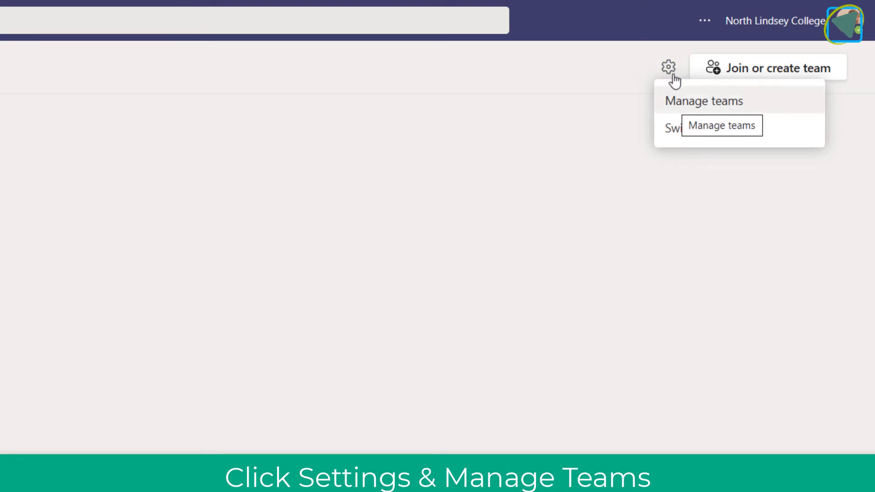
- Show the Manage teams list with one active team and 25 archived teams
click(704, 101)
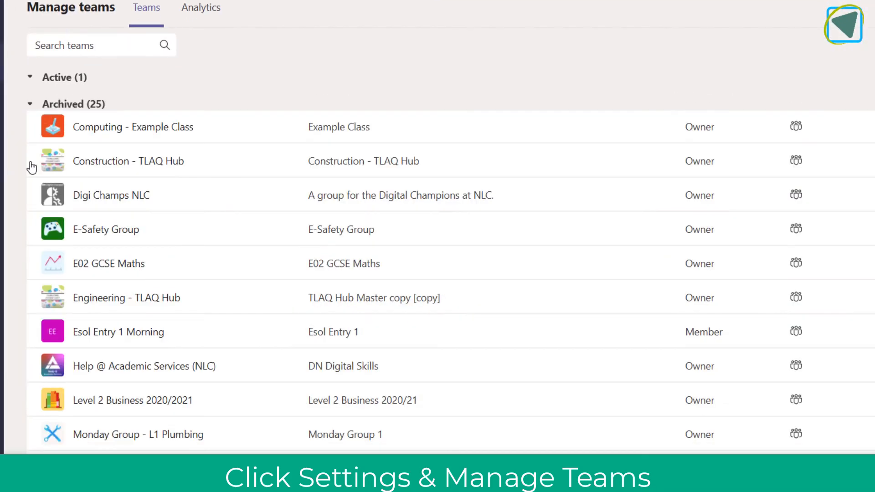
mouse_move(273, 142)
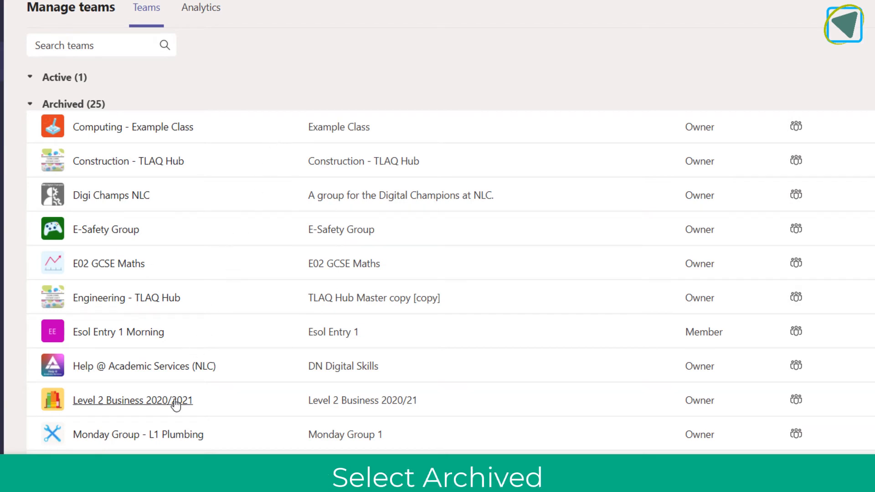
- Enter the archived Level 2 Business 2020/2021 team and browse its Work Experience and General channels
click(132, 400)
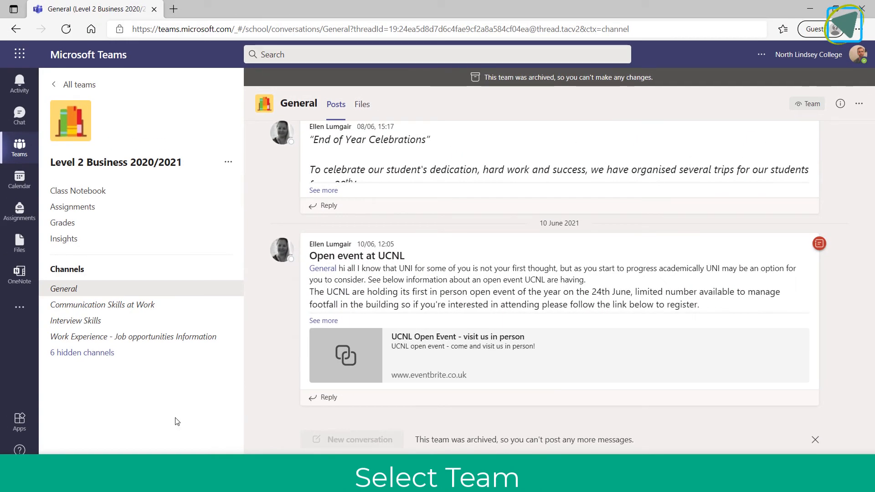
click(133, 336)
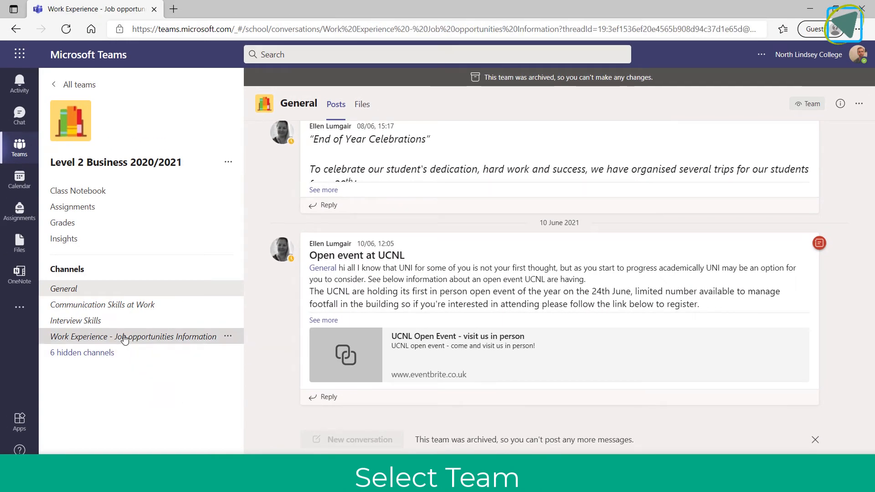
click(63, 289)
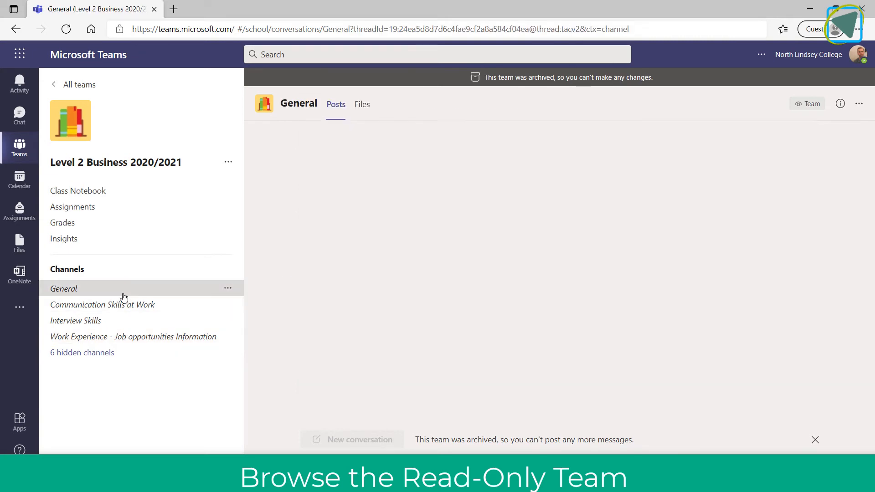
click(362, 104)
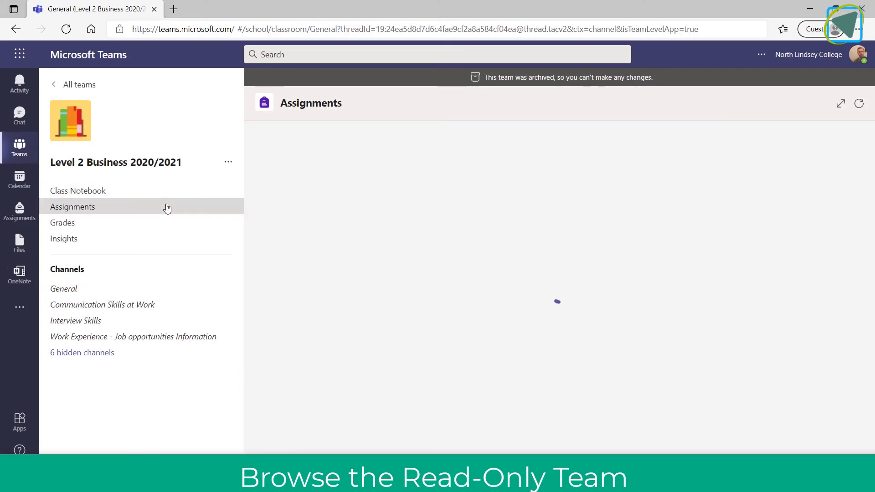
- View the hand-in statuses for the Marketing - LO4 - 4.2 assignment
click(73, 207)
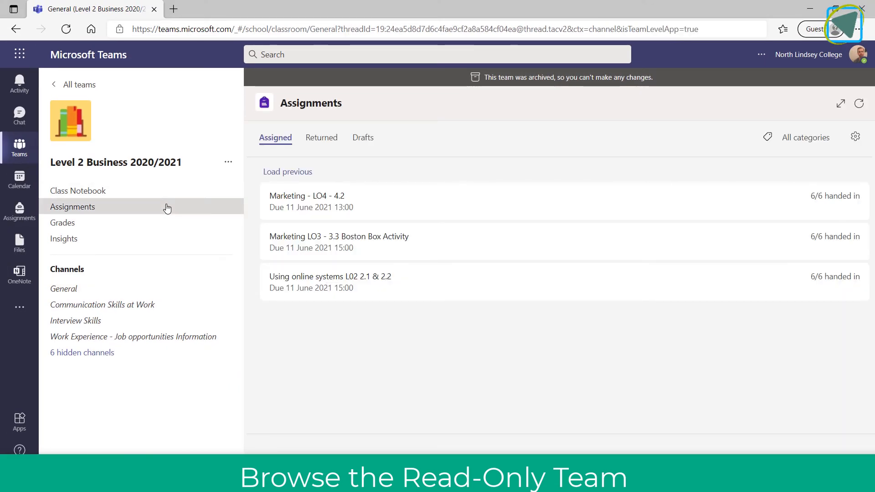
click(307, 201)
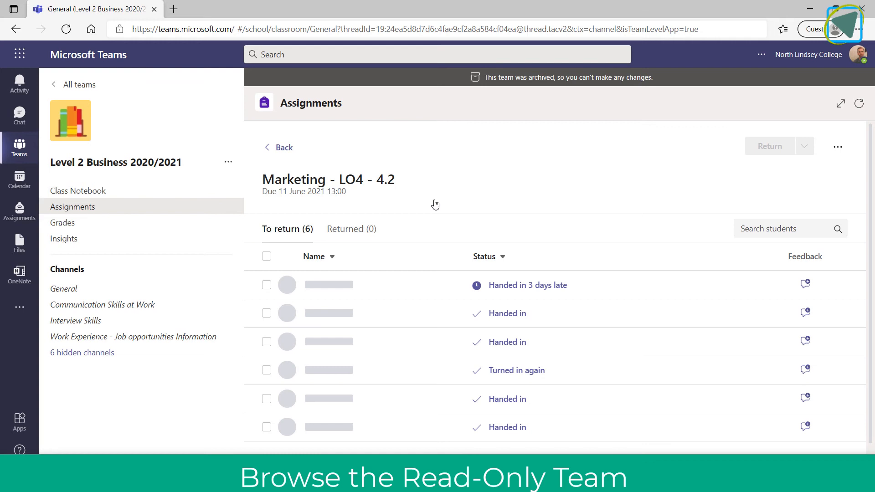